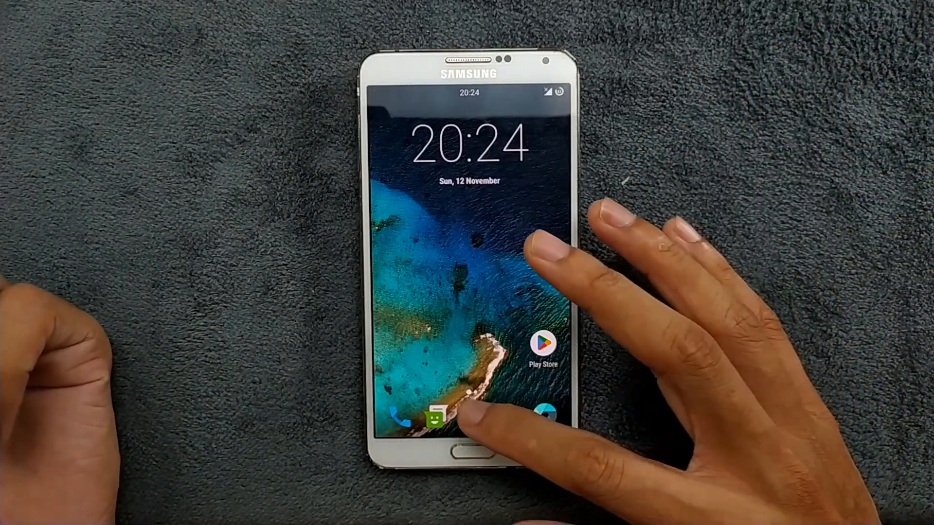
# Browse the app drawer's alphabetical list from AudioFX down to the O–W section.
pyautogui.click(458, 418)
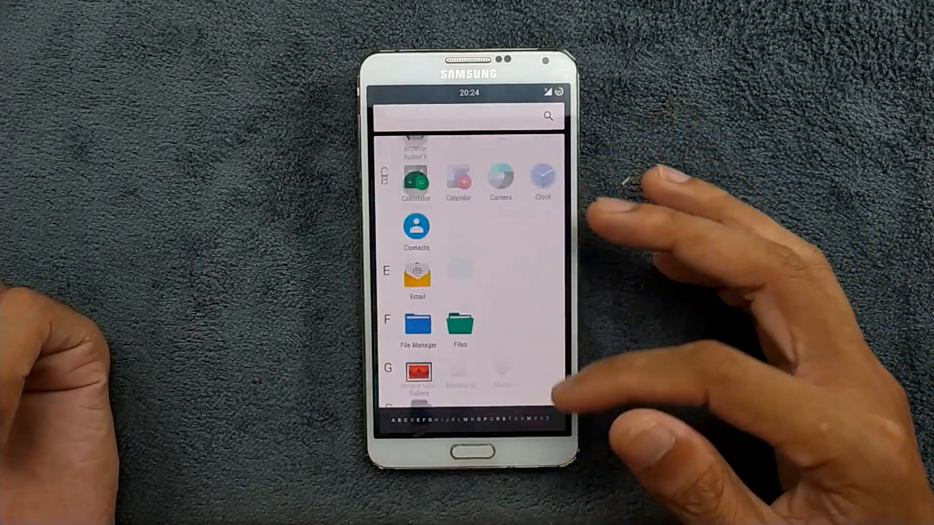
pyautogui.scroll(-3)
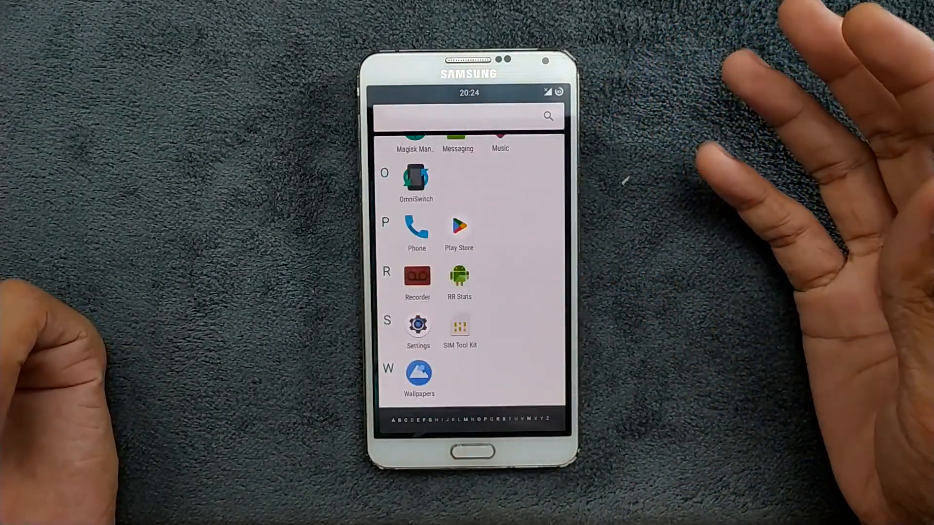
pyautogui.scroll(-3)
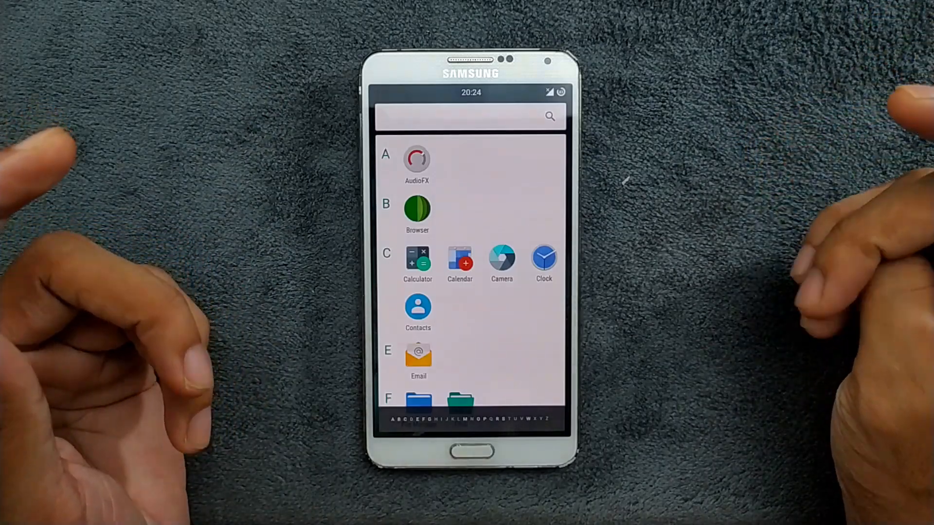
pyautogui.scroll(-3)
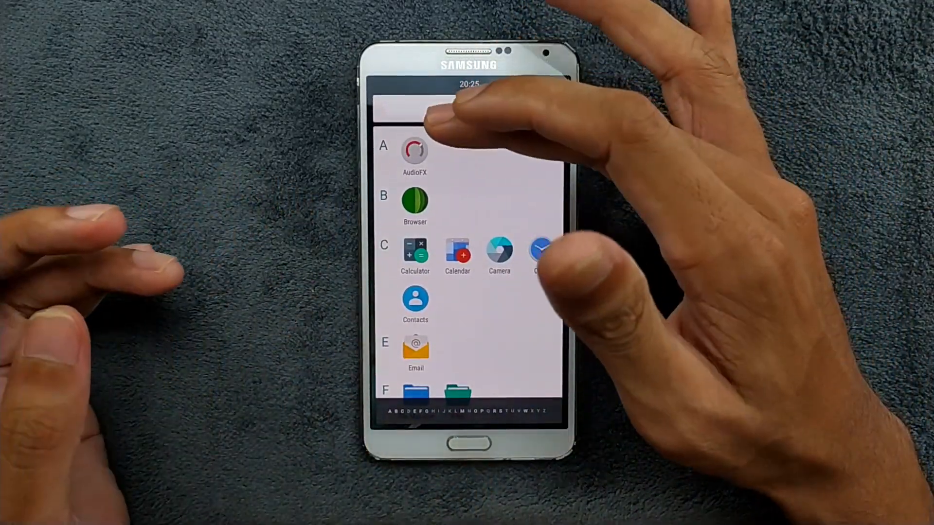
pyautogui.scroll(-3)
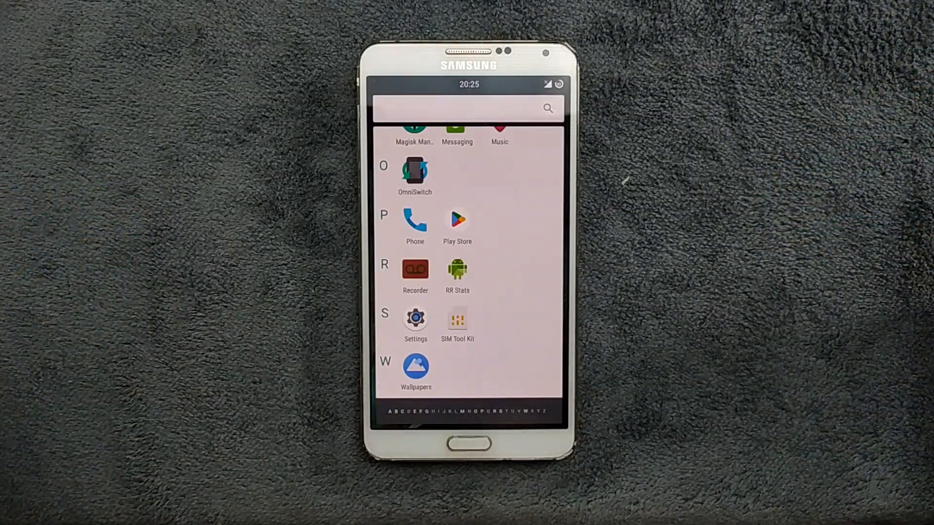
pyautogui.moveTo(917, 167)
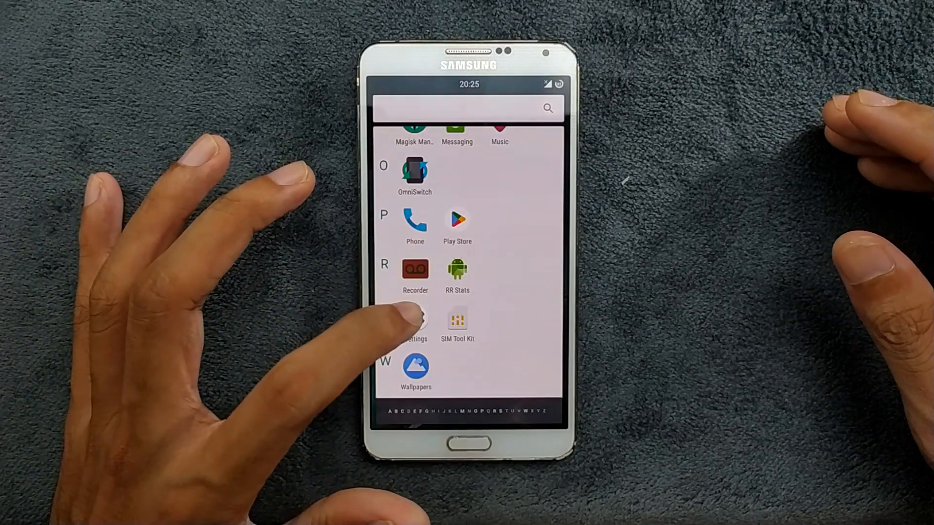
# Review the Phone status details (Android version, build number) and return to the main Settings list.
pyautogui.click(416, 322)
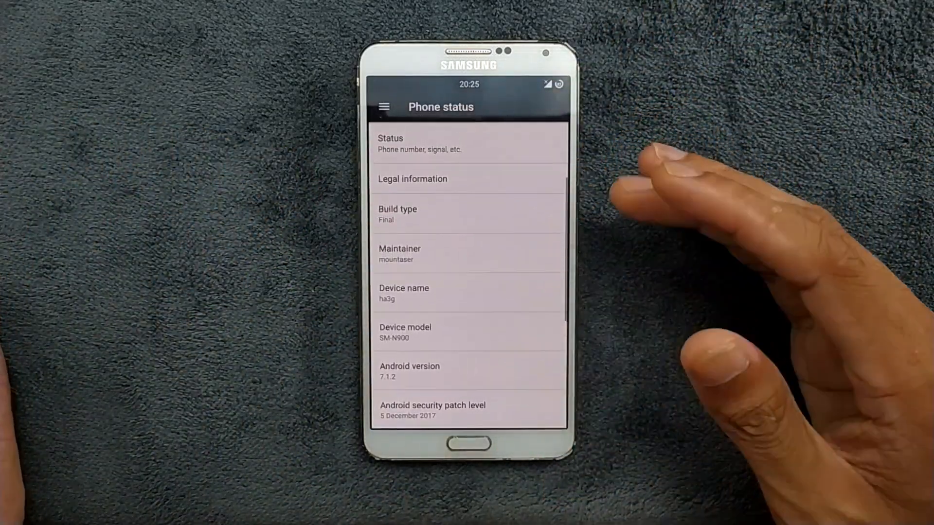
pyautogui.scroll(-3)
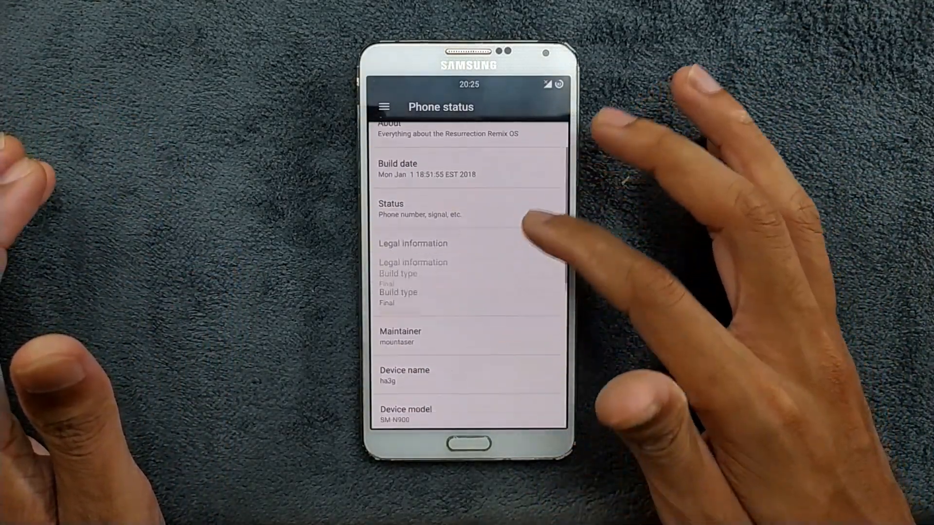
pyautogui.scroll(-3)
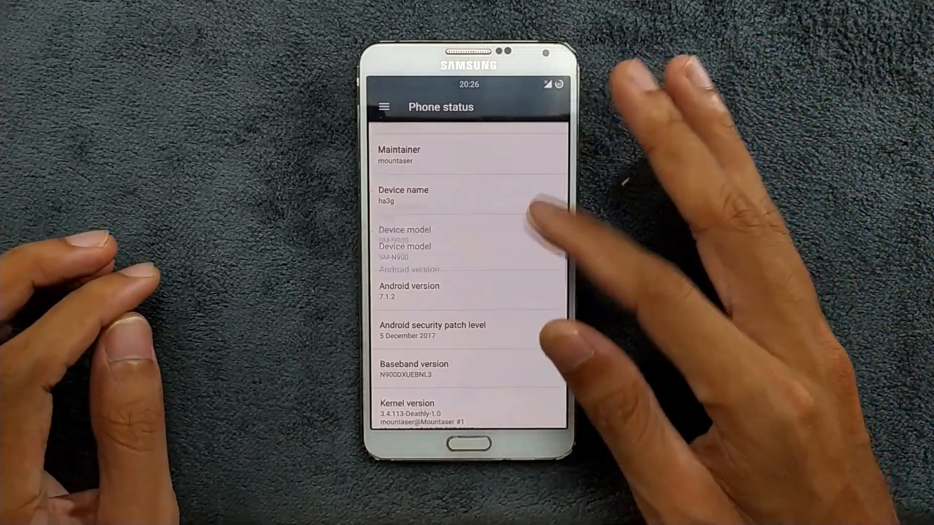
pyautogui.scroll(-3)
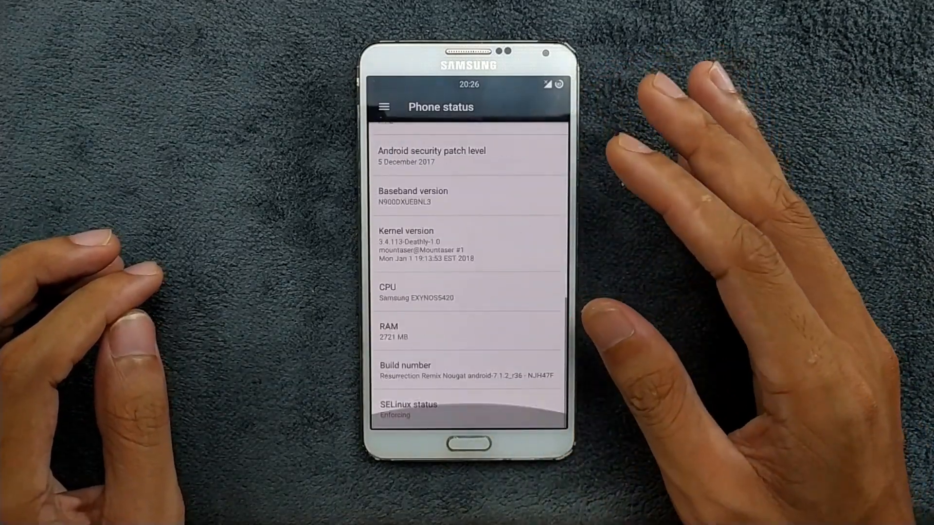
pyautogui.scroll(-3)
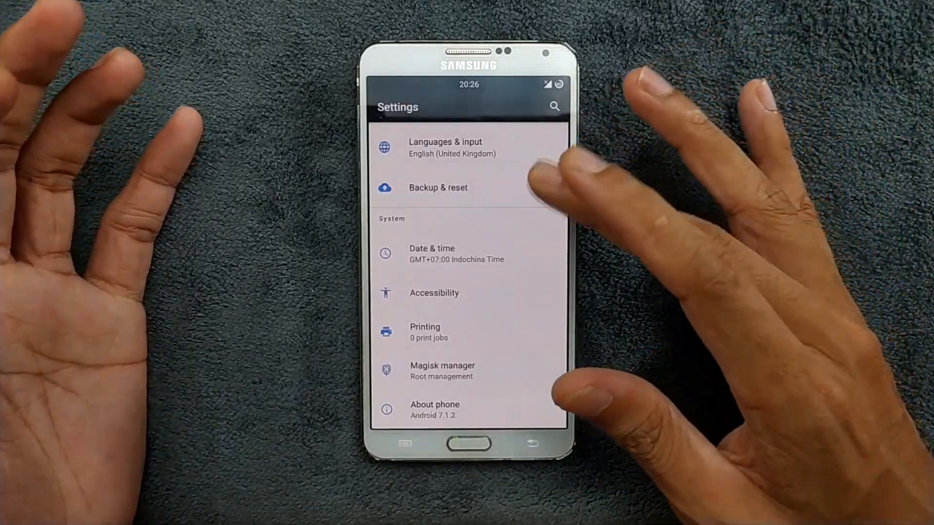
# Turn Wi-Fi on and move to the More wireless and network options.
pyautogui.scroll(-3)
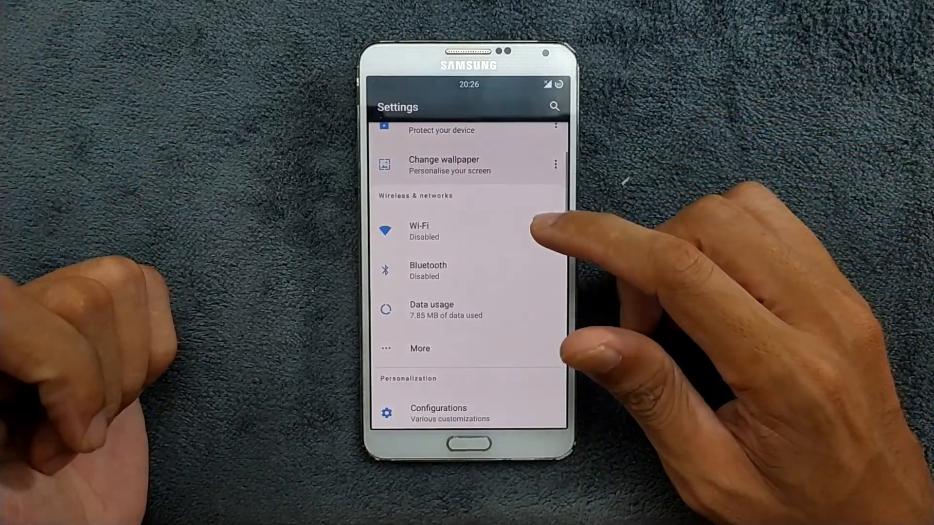
pyautogui.click(419, 231)
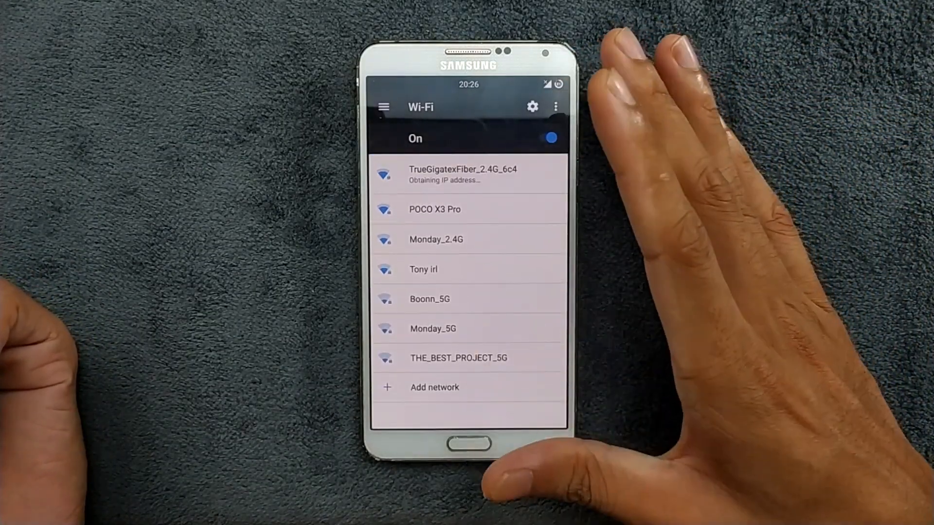
pyautogui.click(384, 107)
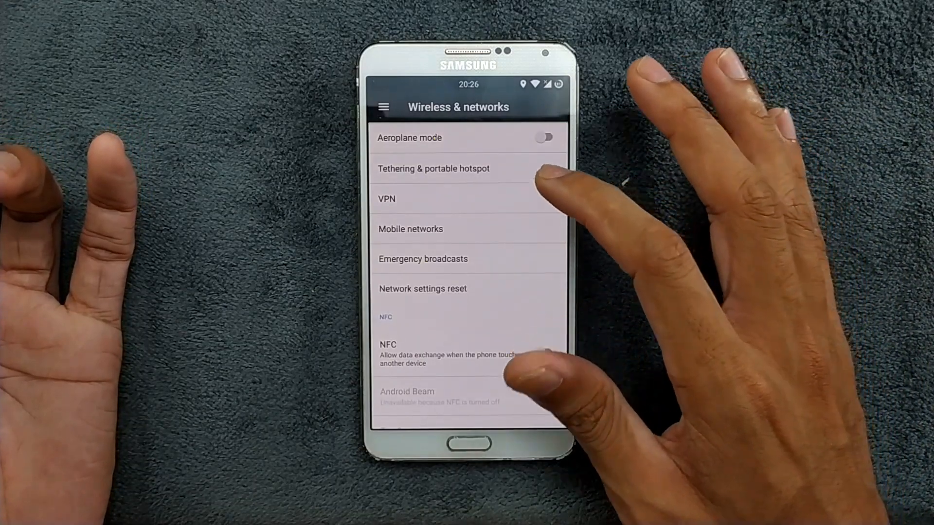
# View the Set up Wi-Fi hotspot dialog under Tethering & portable hotspot and cancel it unchanged.
pyautogui.click(433, 168)
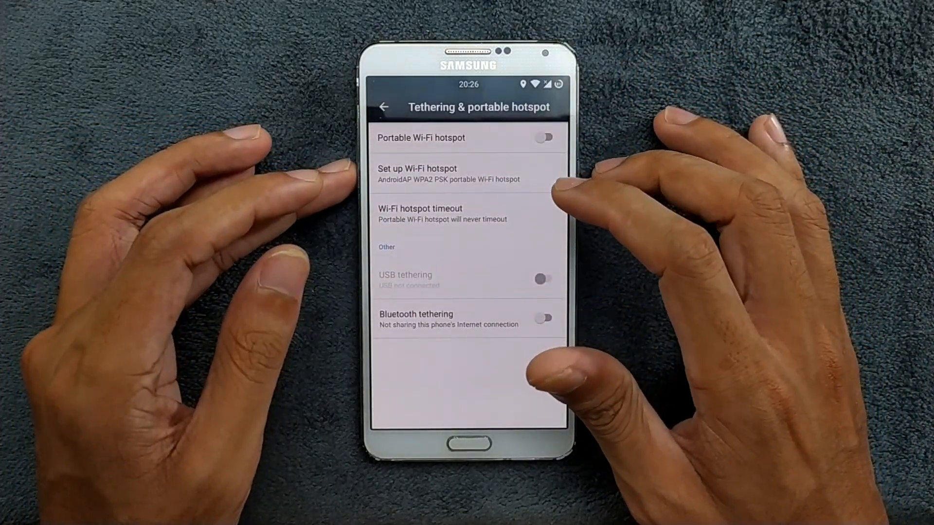
pyautogui.click(417, 173)
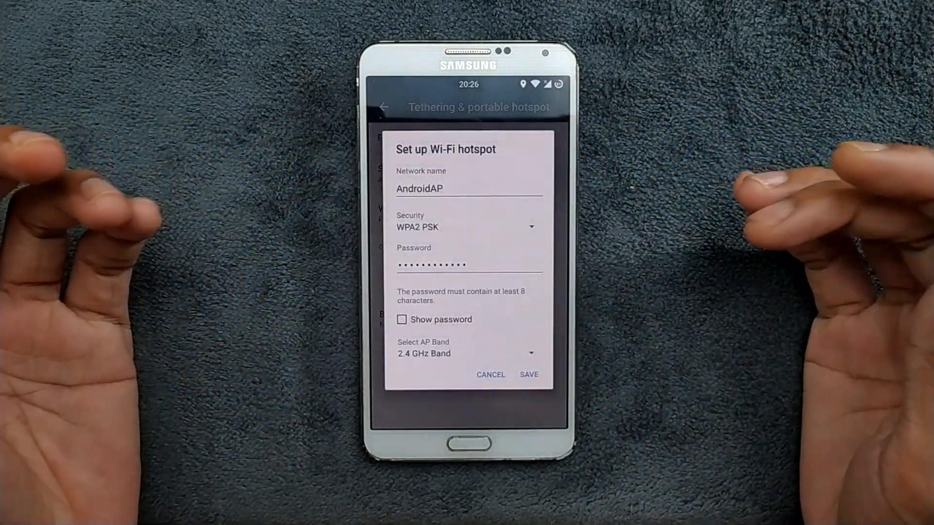
pyautogui.click(468, 353)
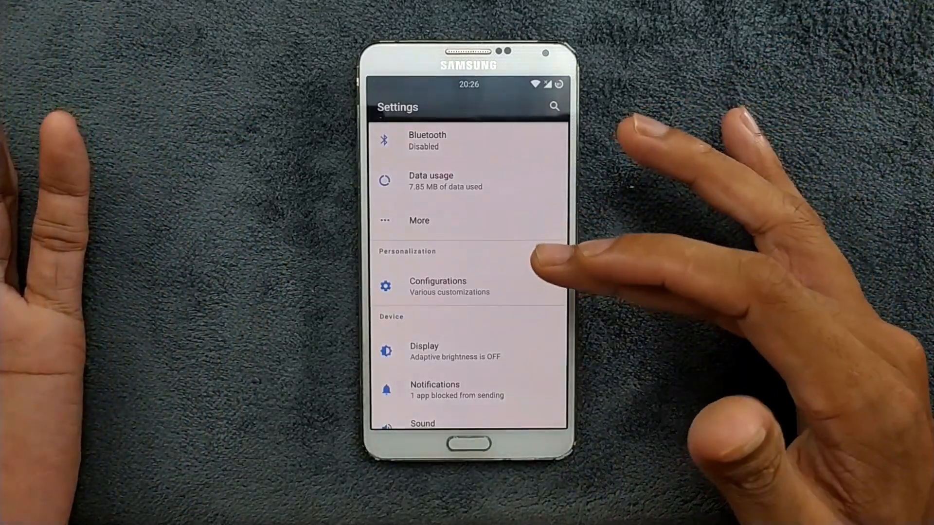
# Browse Configurations from the Status bar options across to the Recents options.
pyautogui.click(438, 286)
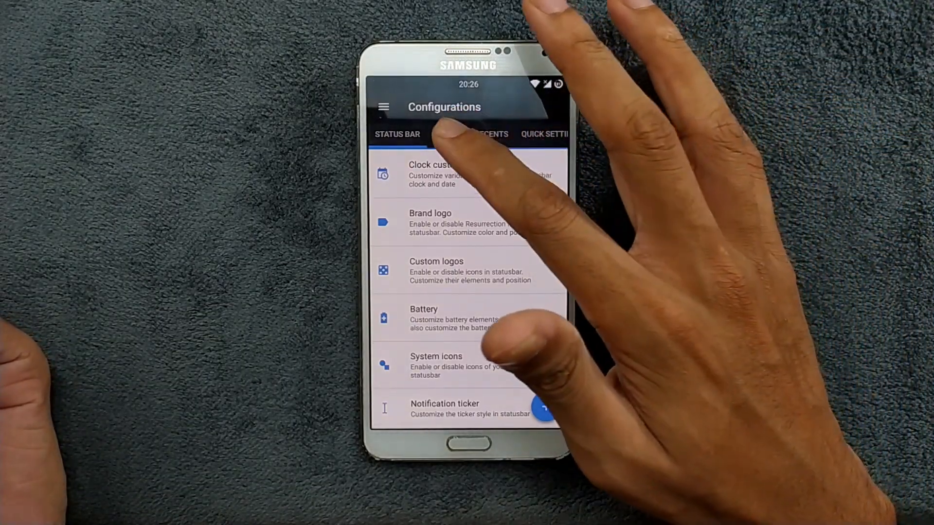
pyautogui.click(446, 134)
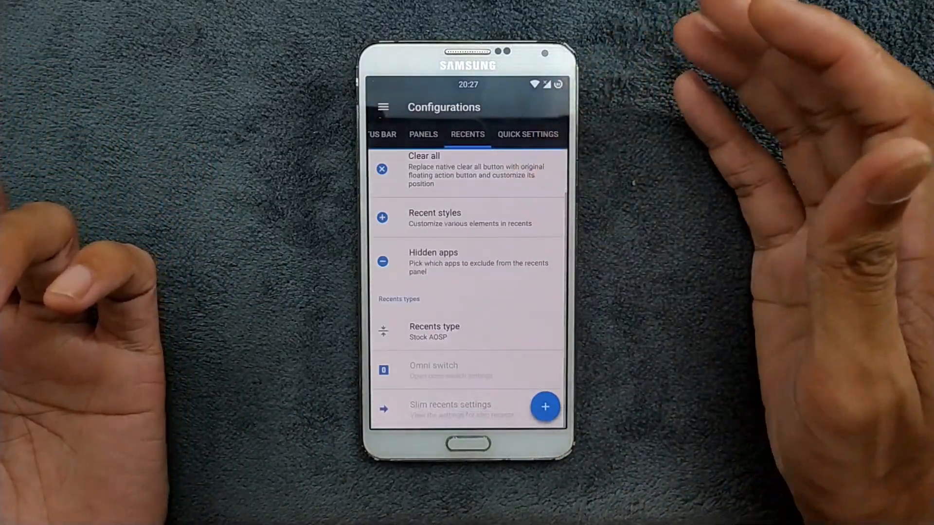
# Inspect the clear-all Button style choices under Recent styles and cancel without changing.
pyautogui.click(434, 216)
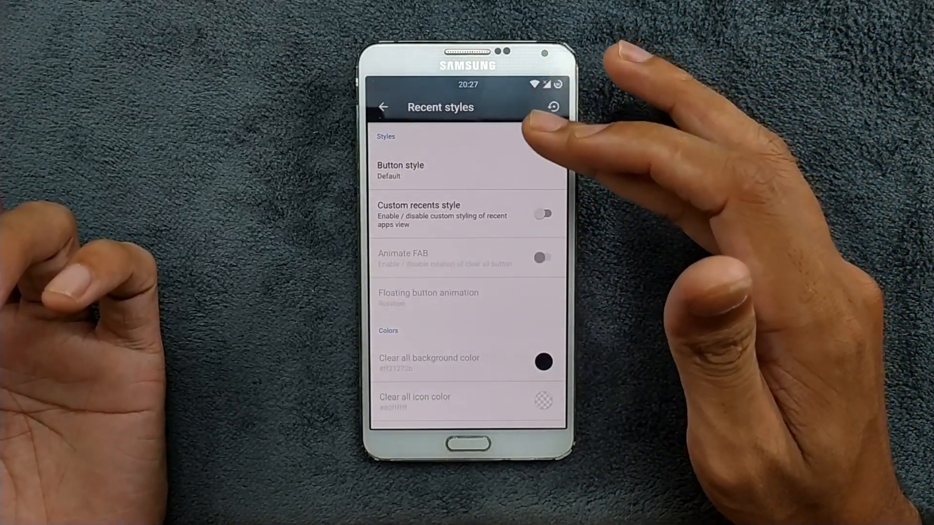
pyautogui.click(400, 169)
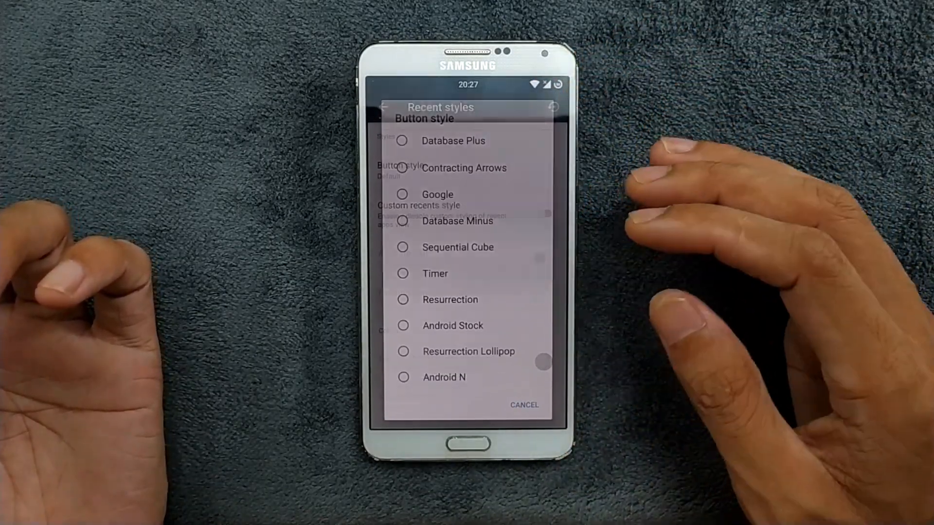
pyautogui.click(523, 405)
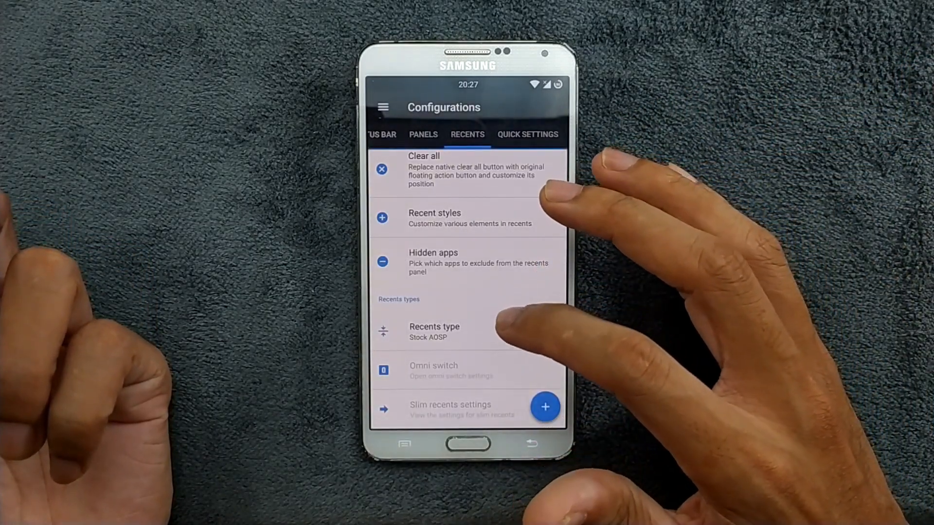
# Switch the Recents type from Stock AOSP to Grid and restart SystemUI to apply it.
pyautogui.click(434, 332)
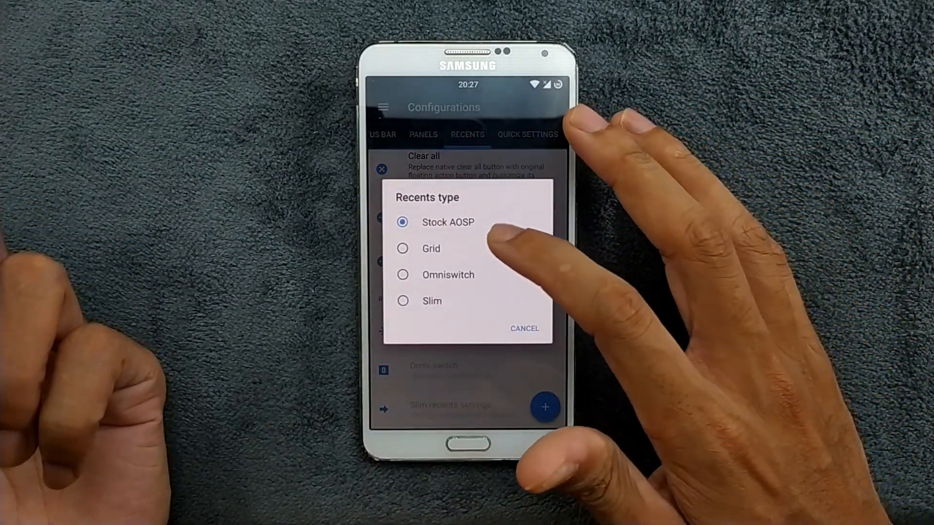
pyautogui.click(430, 248)
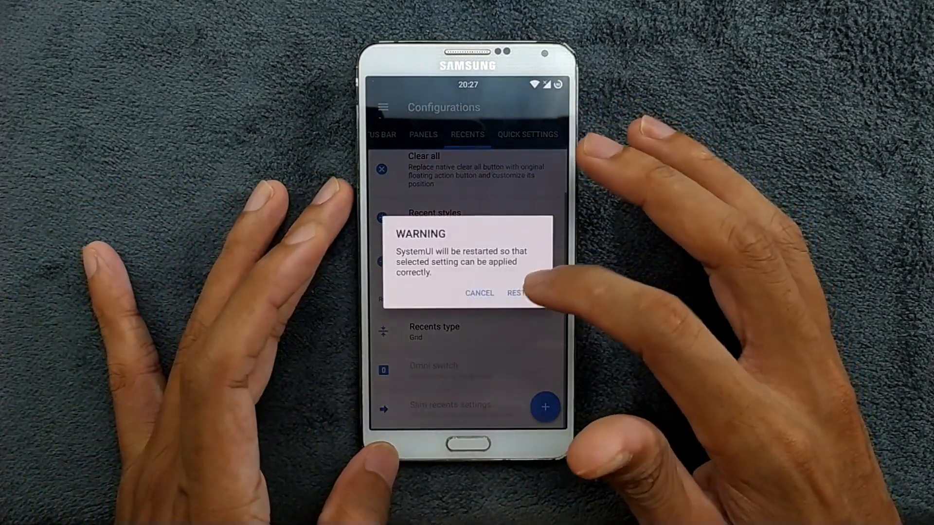
pyautogui.click(516, 293)
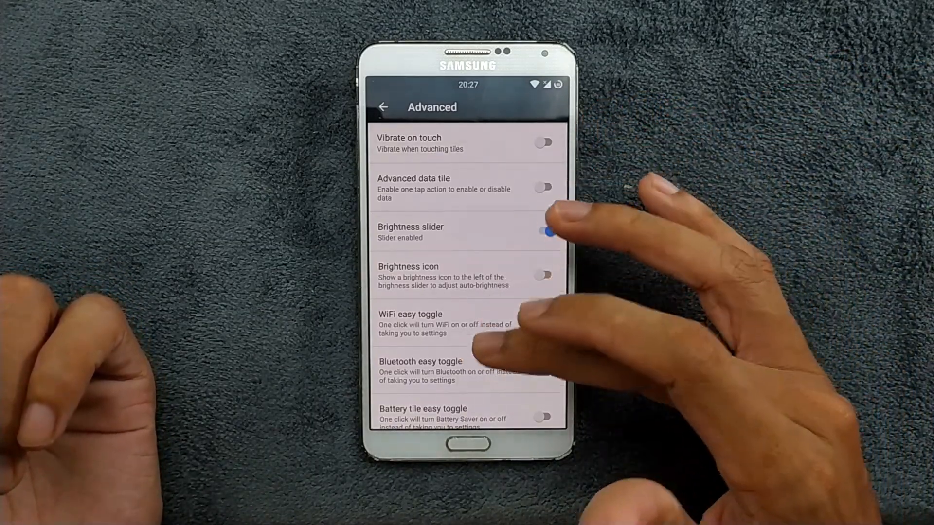
# Scroll through the Advanced tile options and back out to the main Settings list.
pyautogui.scroll(-3)
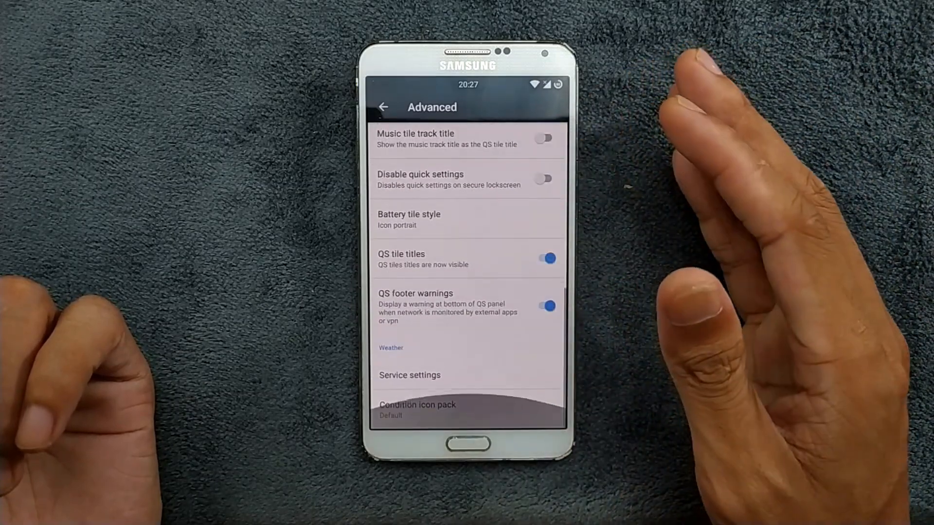
pyautogui.click(383, 107)
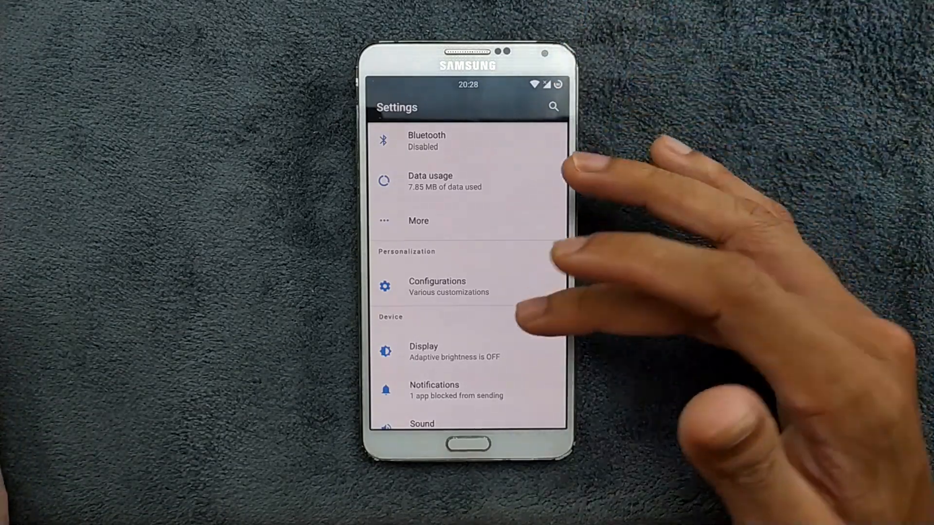
pyautogui.click(423, 351)
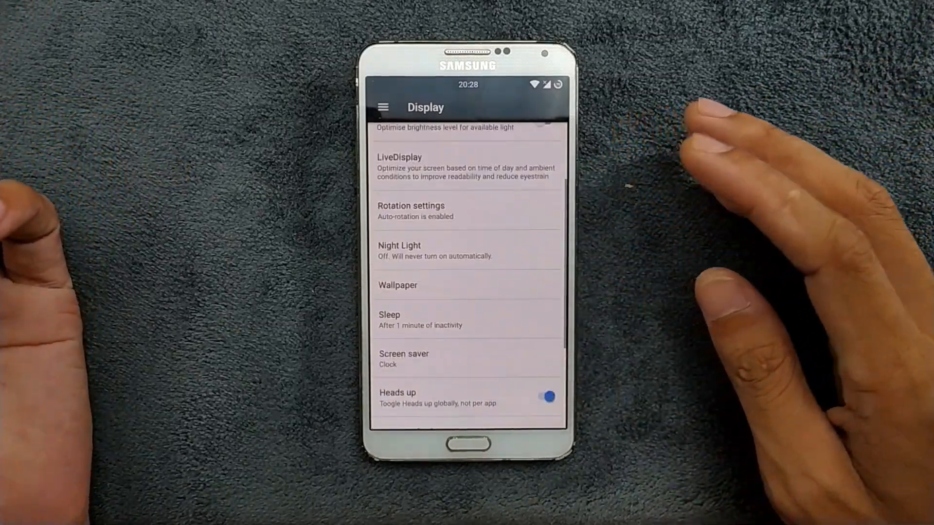
pyautogui.scroll(-3)
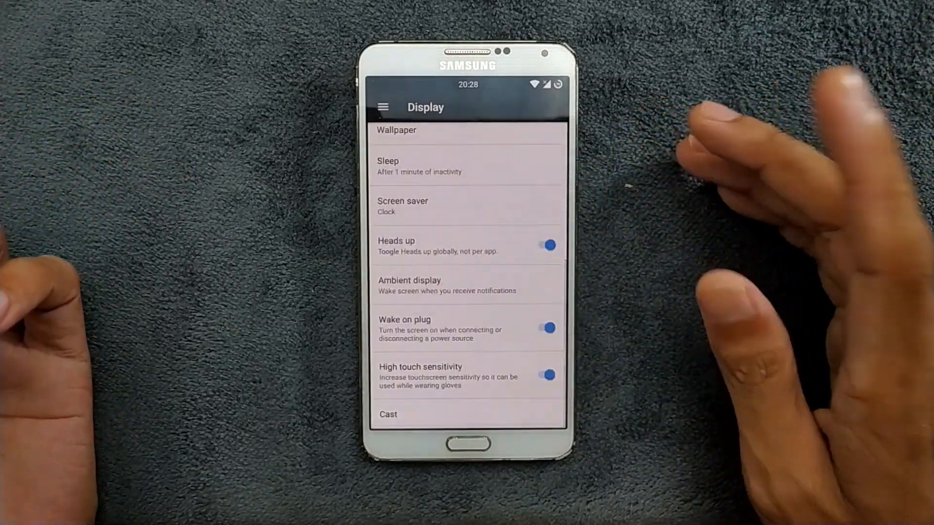
pyautogui.click(410, 285)
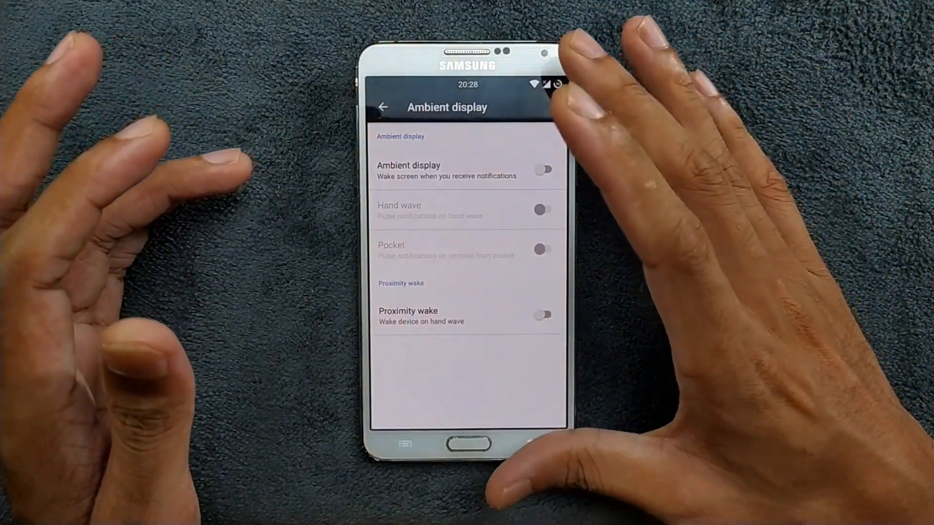
pyautogui.click(384, 107)
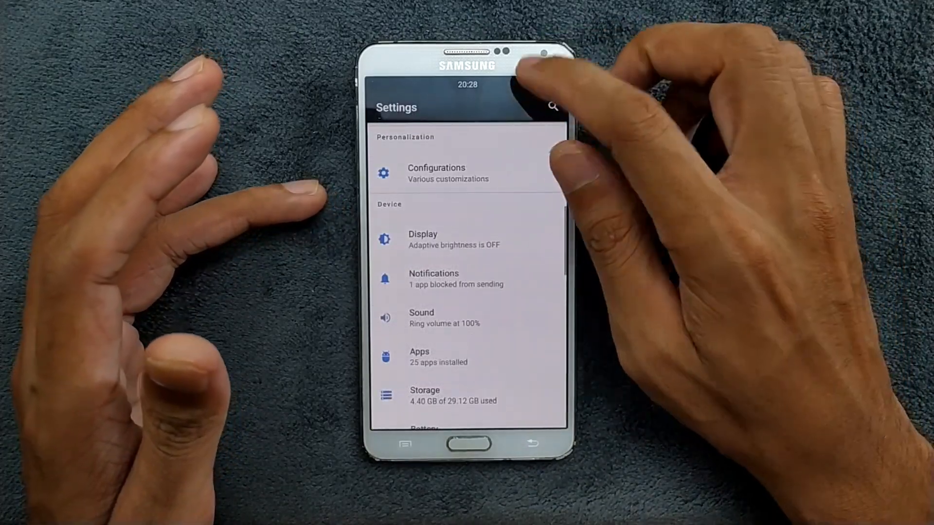
pyautogui.scroll(-3)
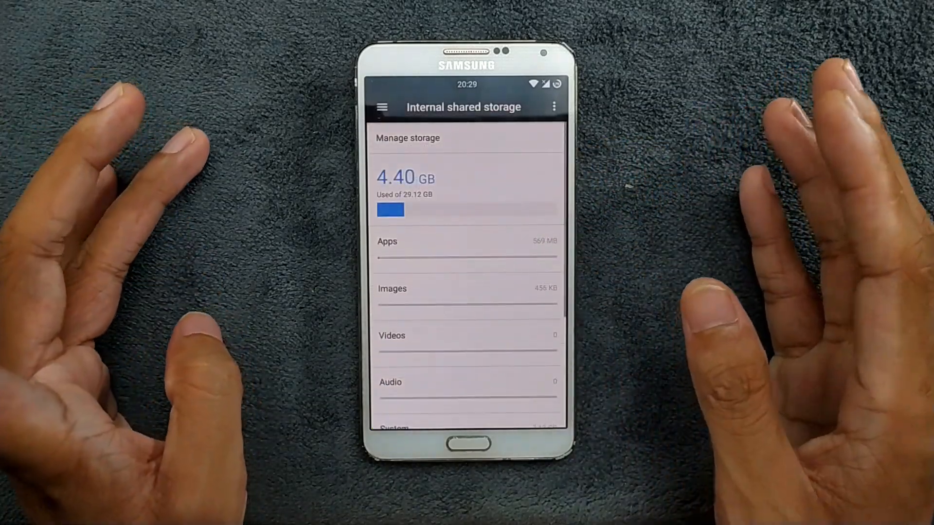
pyautogui.scroll(-3)
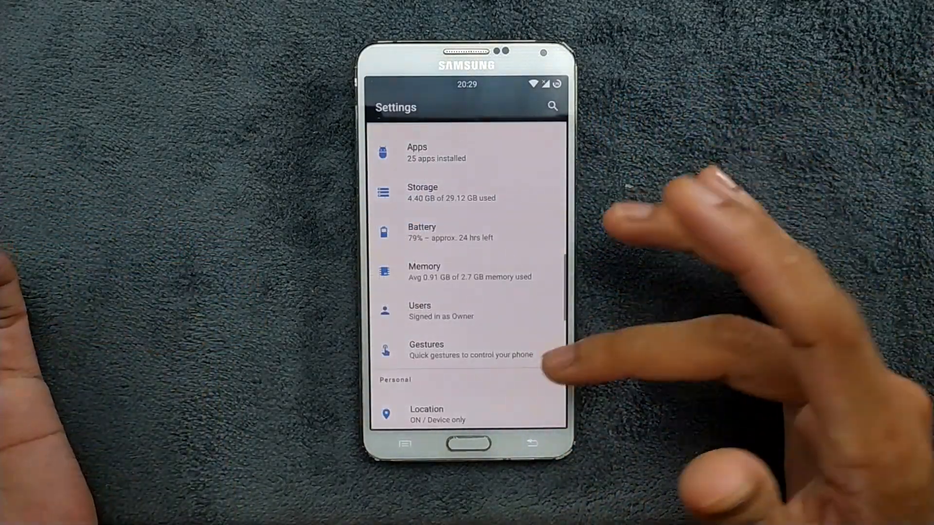
pyautogui.scroll(-3)
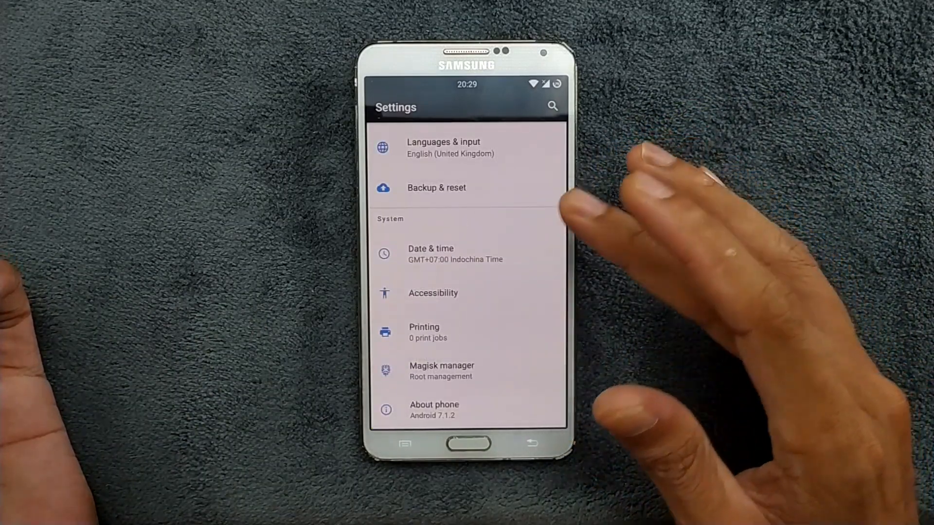
pyautogui.scroll(-3)
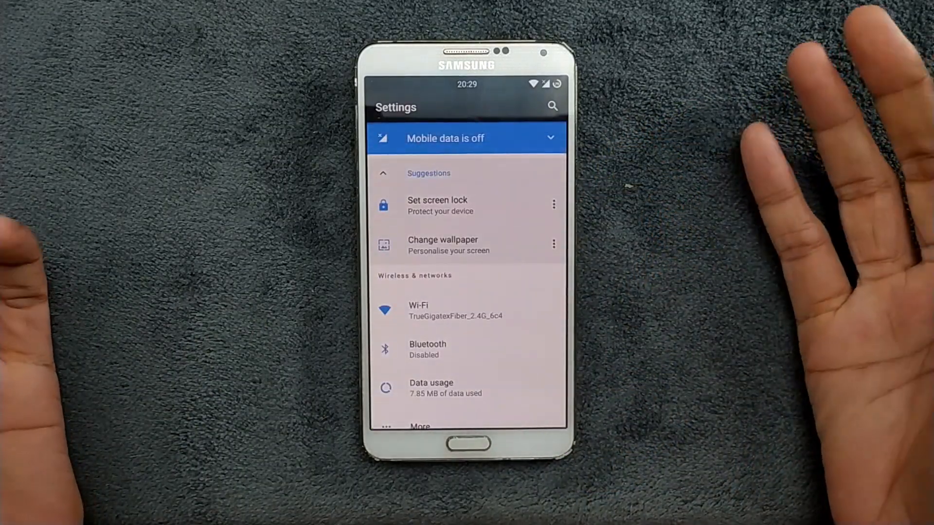